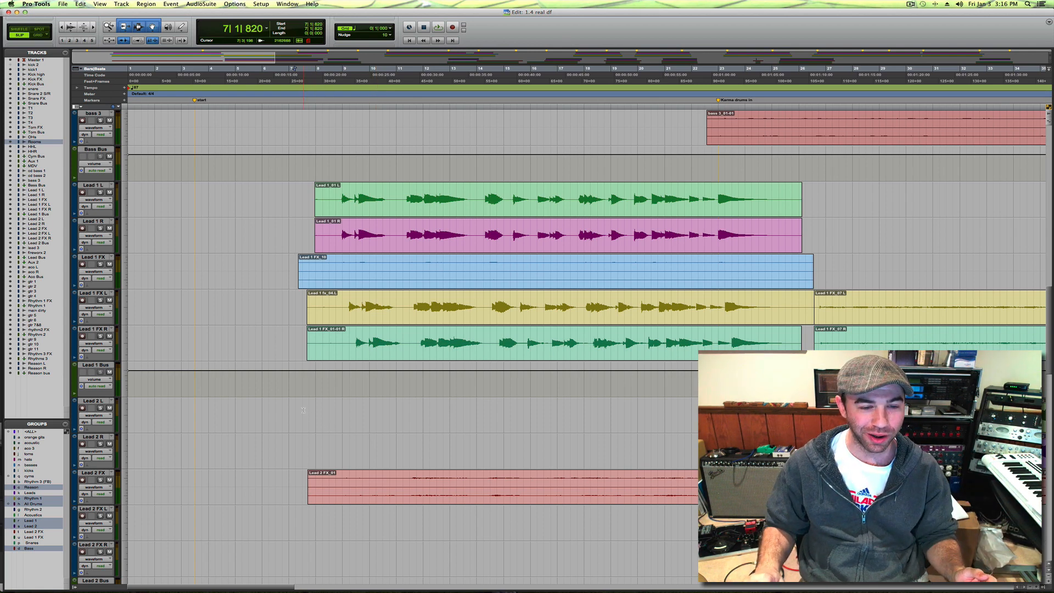
# Step: Start playback of the multitrack session from the transport
pyautogui.click(287, 3)
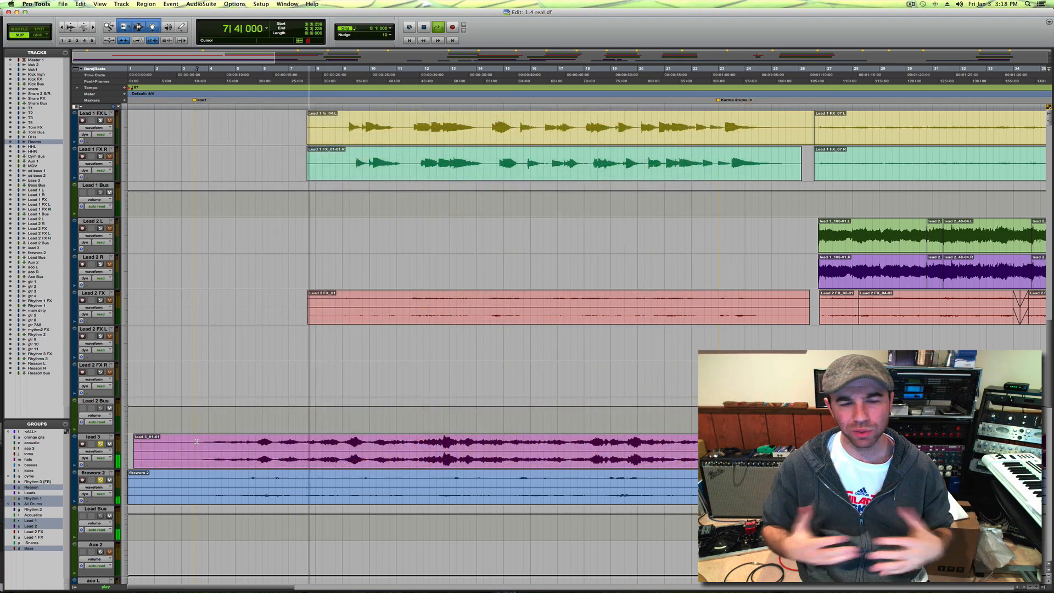
# Step: Halt playback of the lead tracks, then scroll further down the Edit window
pyautogui.click(326, 77)
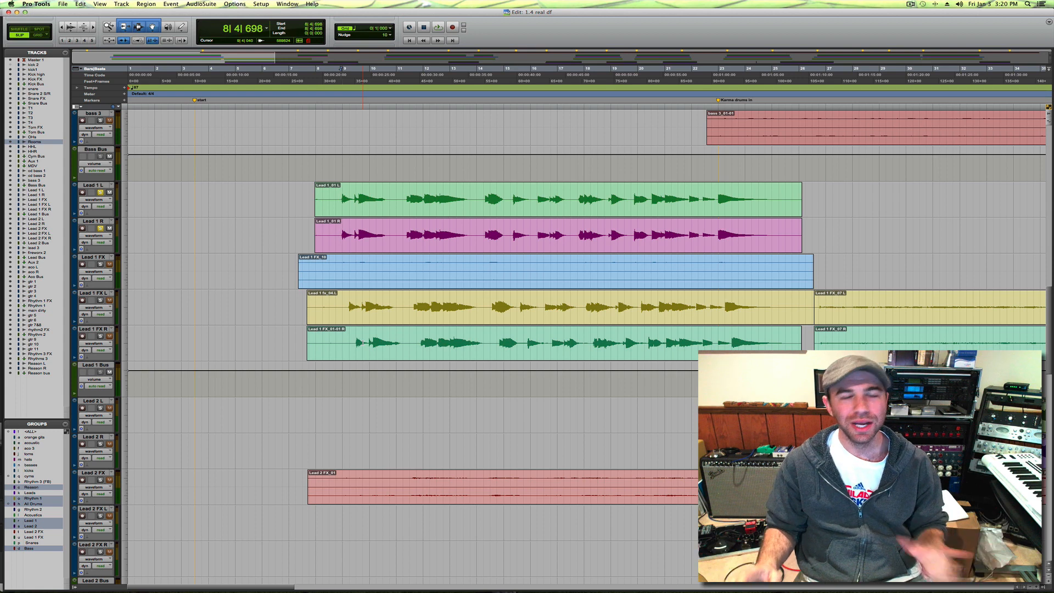
pyautogui.scroll(-3)
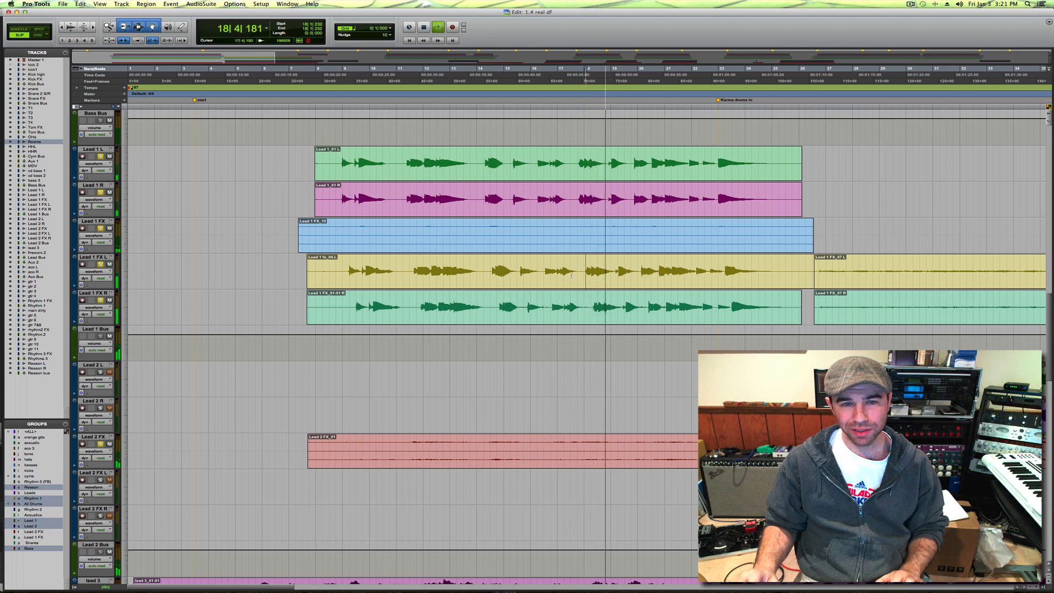
# Step: Scroll down to the gtr 1–gtr 4 and Rhythm 1 FX tracks during playback
pyautogui.scroll(-3)
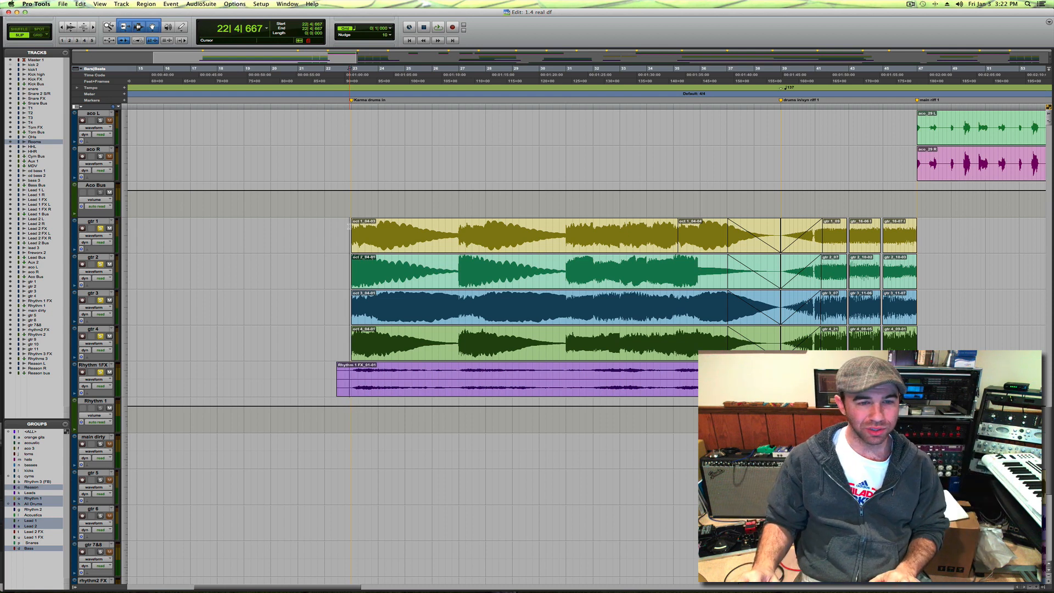
# Step: Resume playback past bar 30 with the main dirty and gtr 5–7&8 tracks shown
pyautogui.click(437, 27)
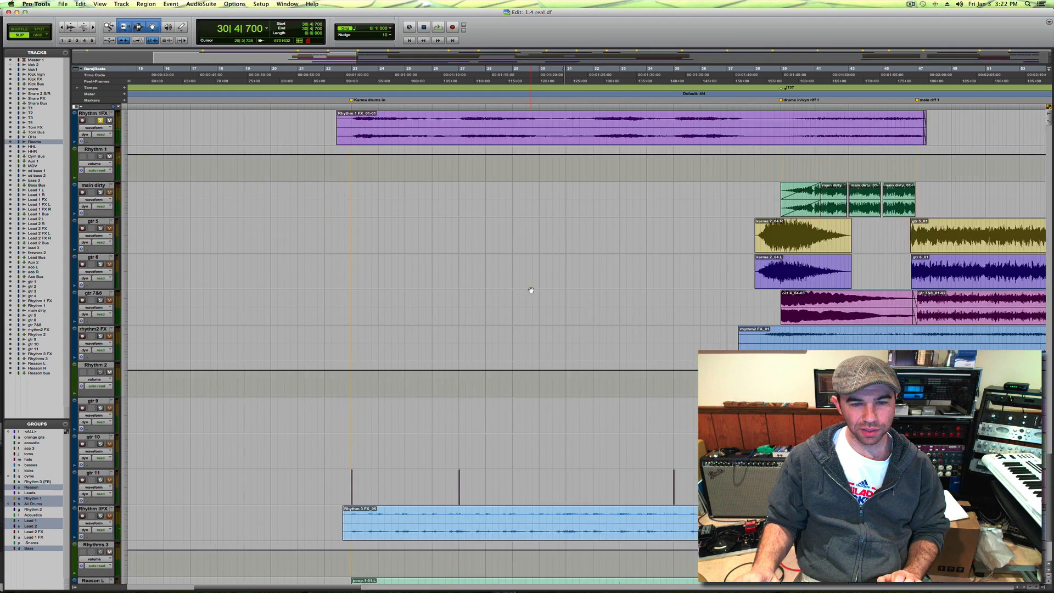
# Step: Scroll down past the Lead tracks to the cd bass 1, cd bass 2 and bass 3 clips
pyautogui.scroll(-3)
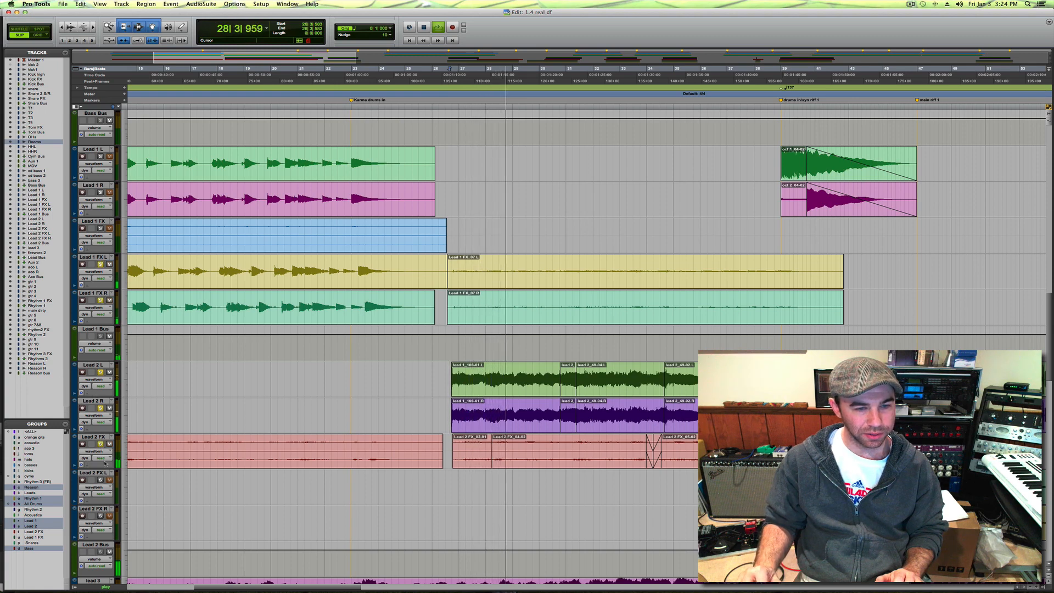
pyautogui.scroll(-3)
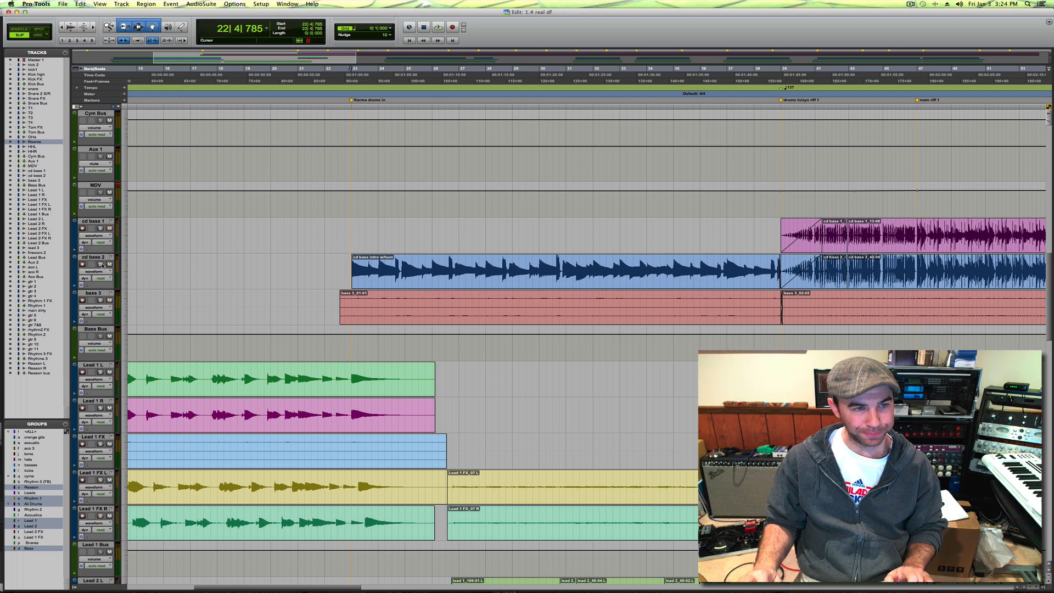
# Step: Place the cursor at bar 22, just before the cd bass 2 and bass 3 clips
pyautogui.click(390, 282)
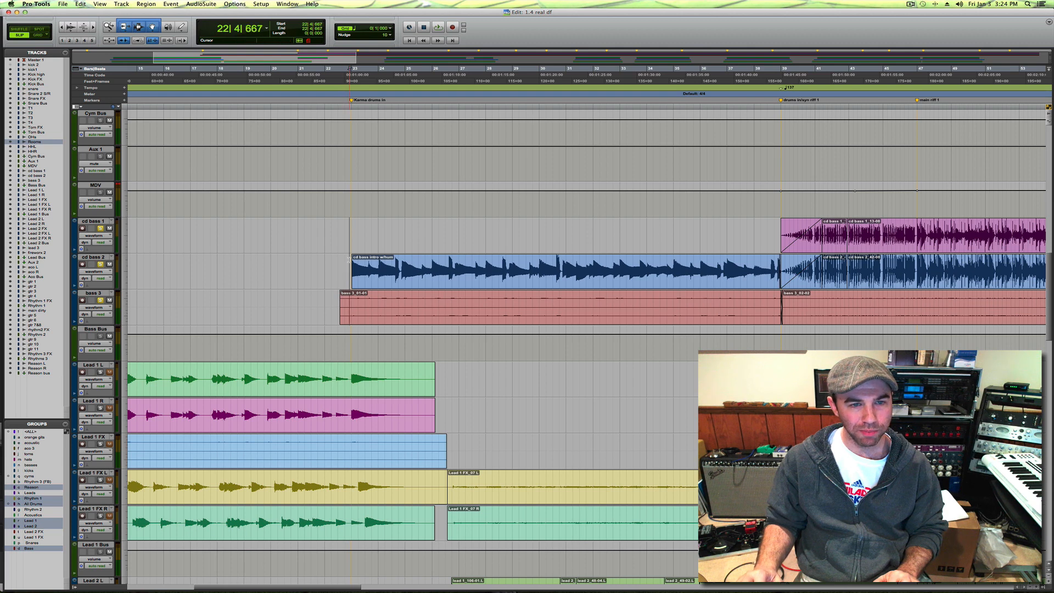
# Step: Play the bass tracks from bar 22 and scroll to the gtr 1–4 tracks
pyautogui.click(436, 27)
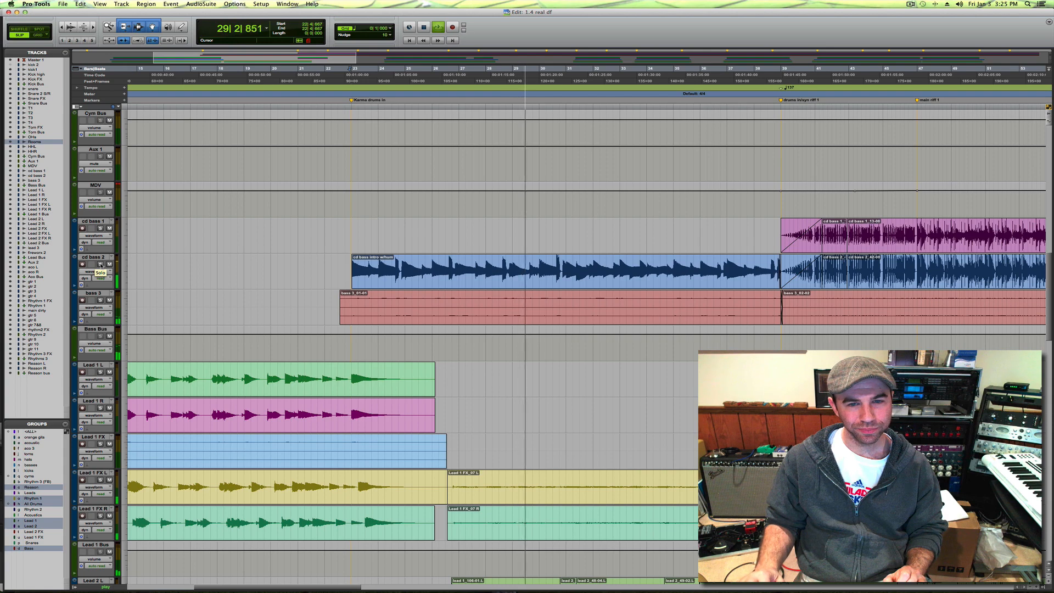
pyautogui.scroll(-3)
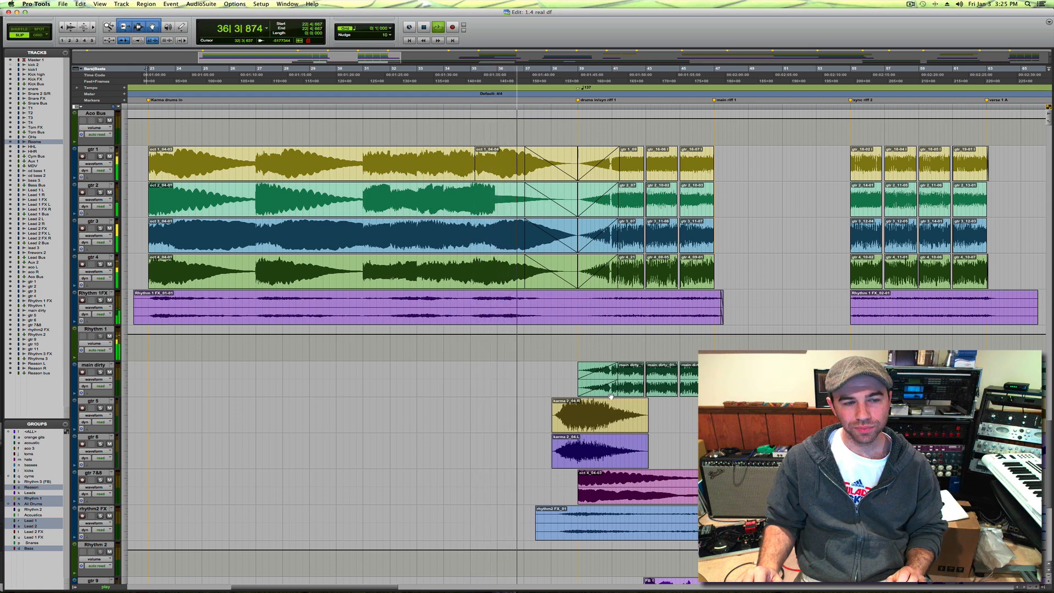
# Step: Scroll down to gtr 5–11, rhythm 3 FX and Reason tracks past bar 37
pyautogui.scroll(-3)
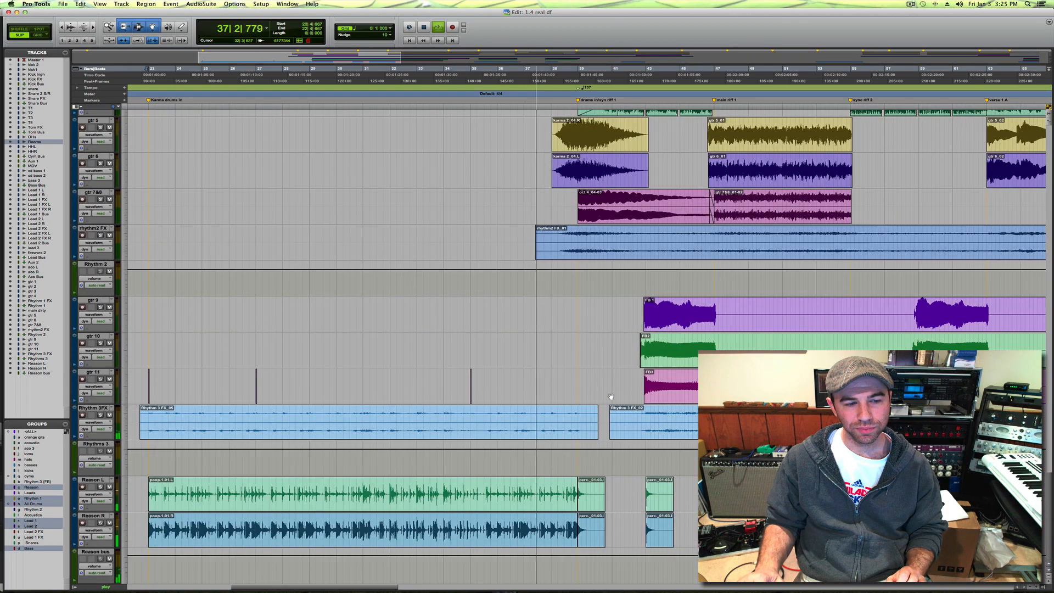